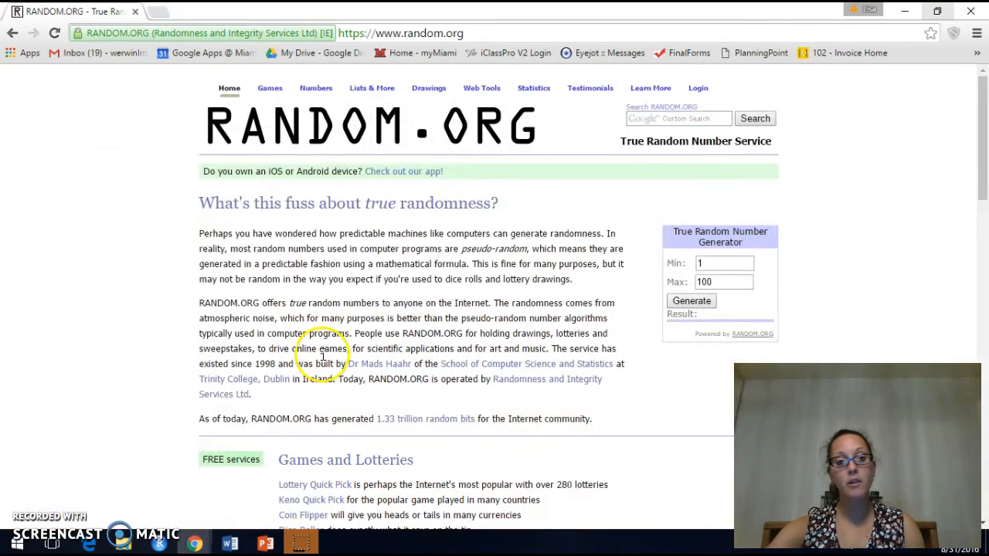
Use the Integer Generator to get five integers from 1 to 25: 12, 17, 3, 7, 4
{"action": "left_click", "coordinate": [315, 88]}
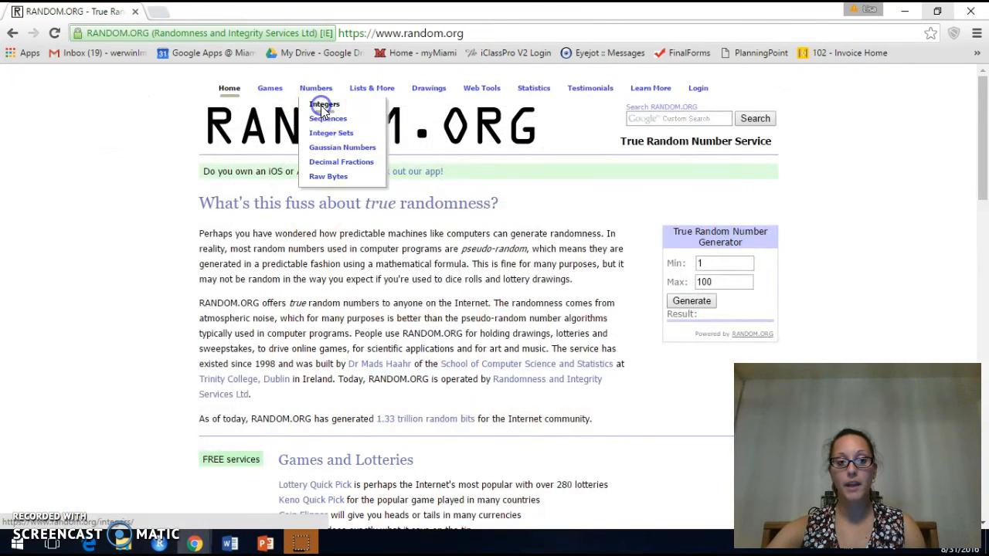
{"action": "left_click", "coordinate": [325, 104]}
{"action": "type", "text": "25"}
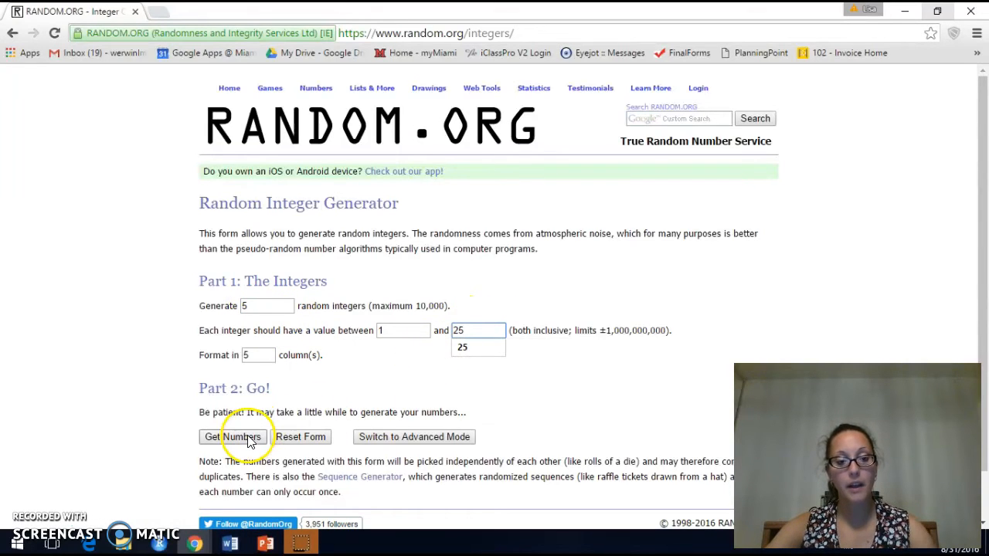
{"action": "left_click", "coordinate": [233, 436]}
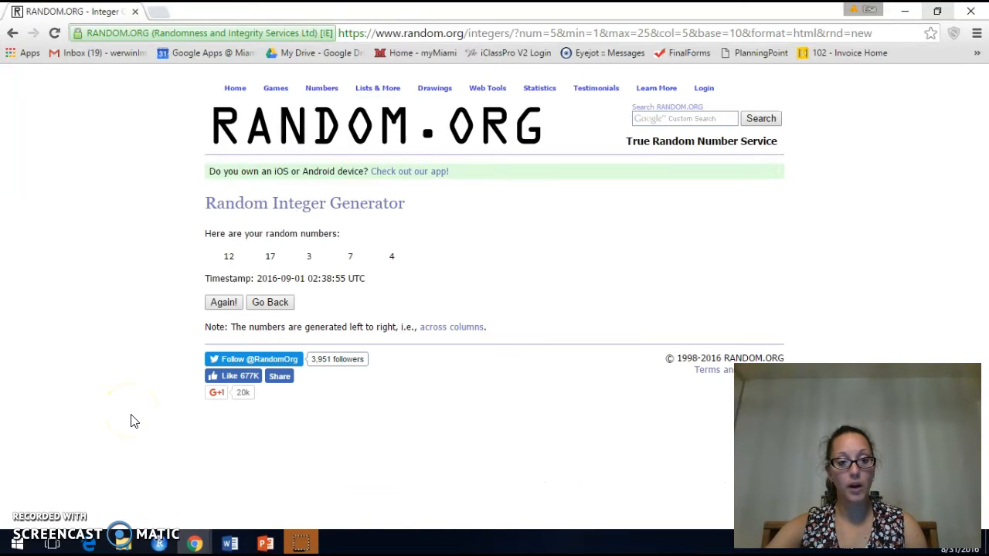
Switch to PowerPoint's Sampling Explanation slide with the 25 numbered coloured squares
{"action": "left_click", "coordinate": [265, 543]}
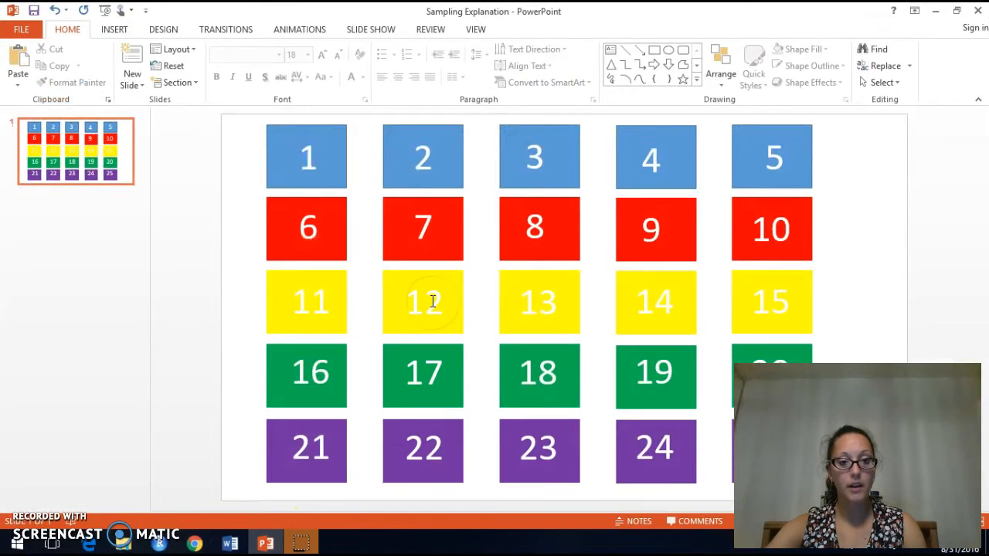
{"action": "mouse_move", "coordinate": [508, 138]}
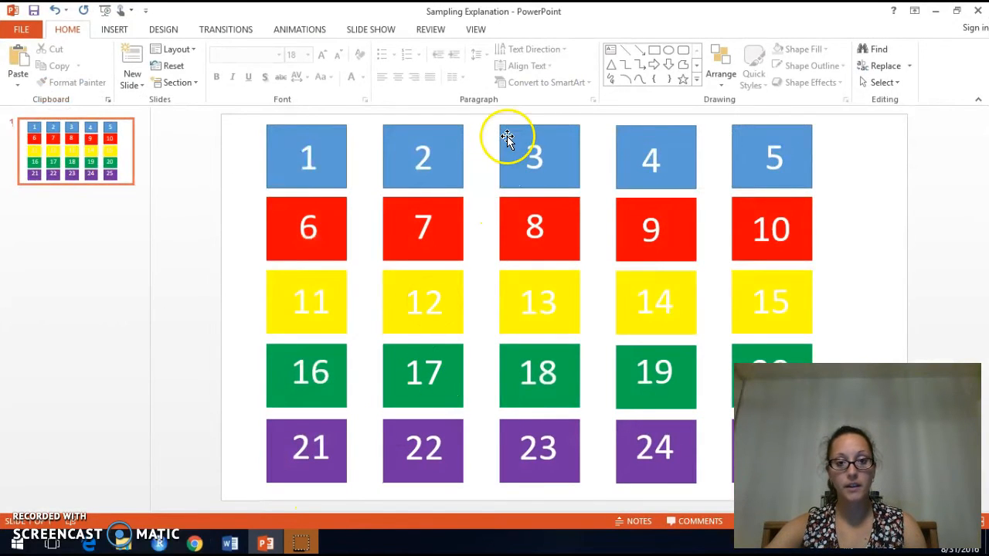